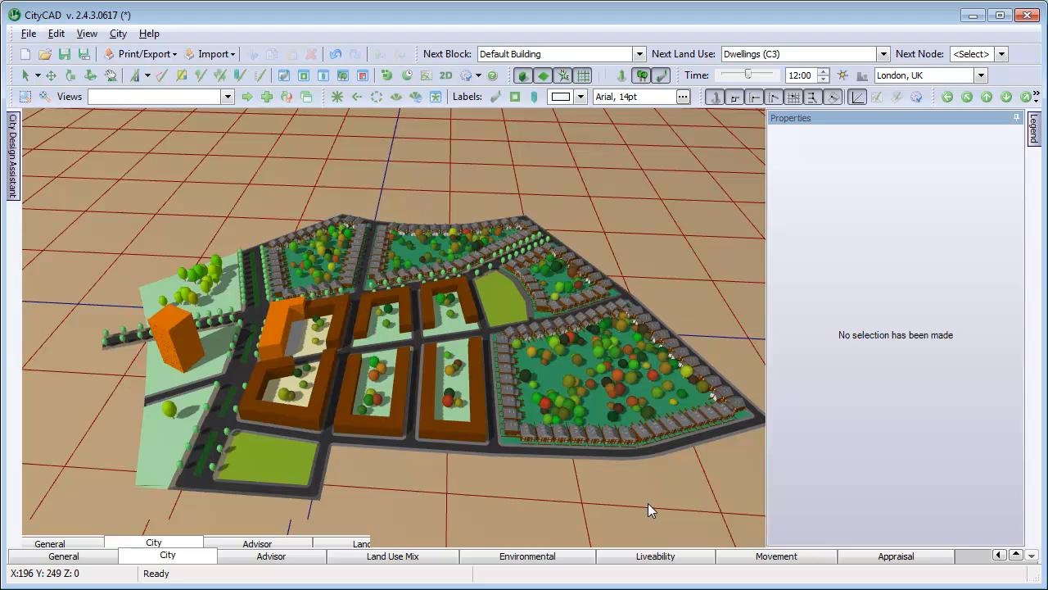
pyautogui.moveTo(639, 505)
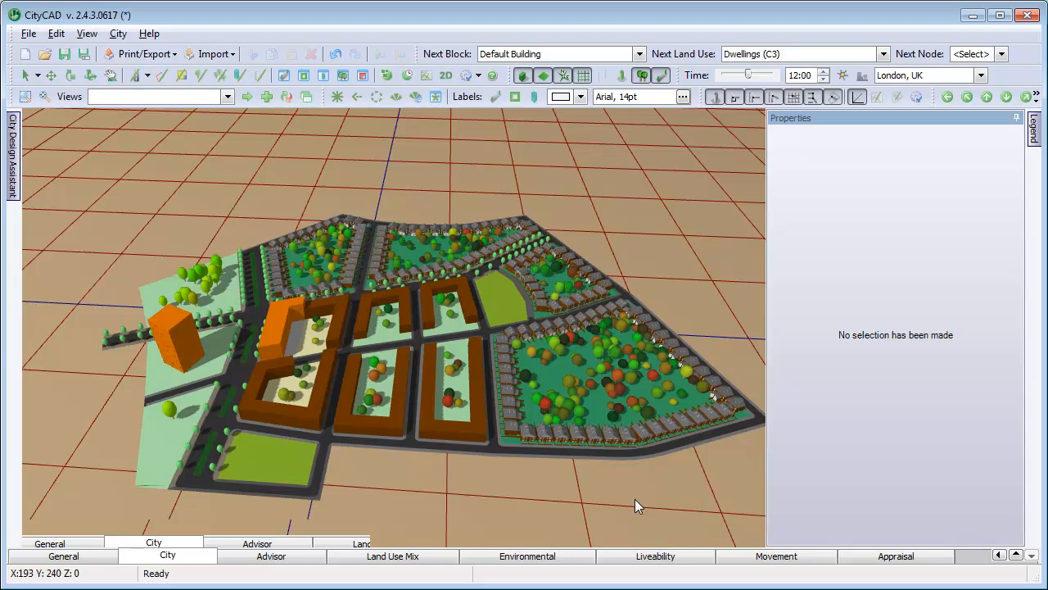
pyautogui.moveTo(454, 391)
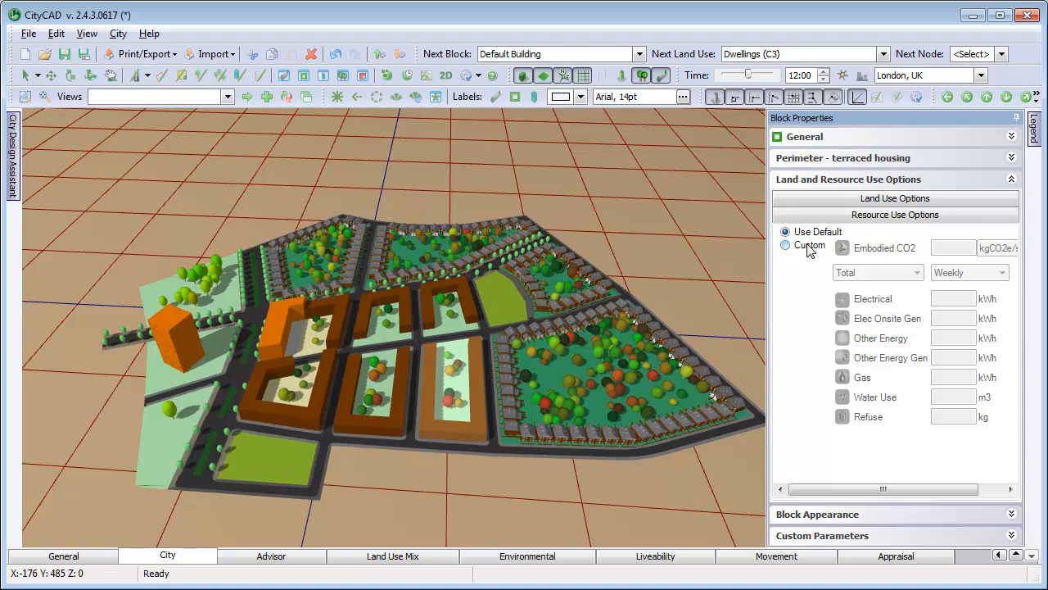
# Switch the terraced housing block to Custom resource use values and open the Land Use Manager
pyautogui.click(785, 246)
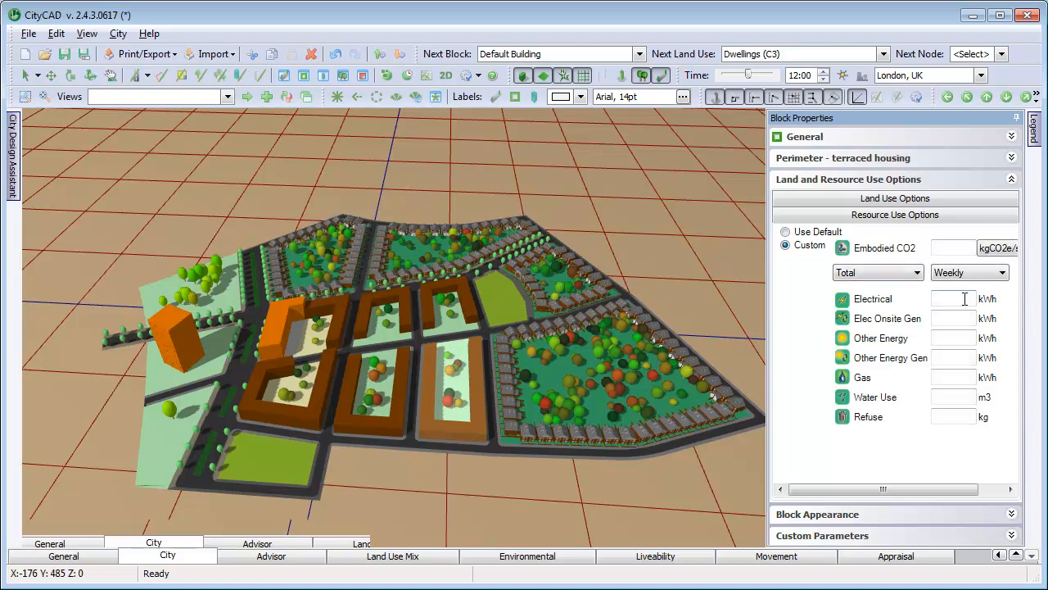
pyautogui.click(786, 232)
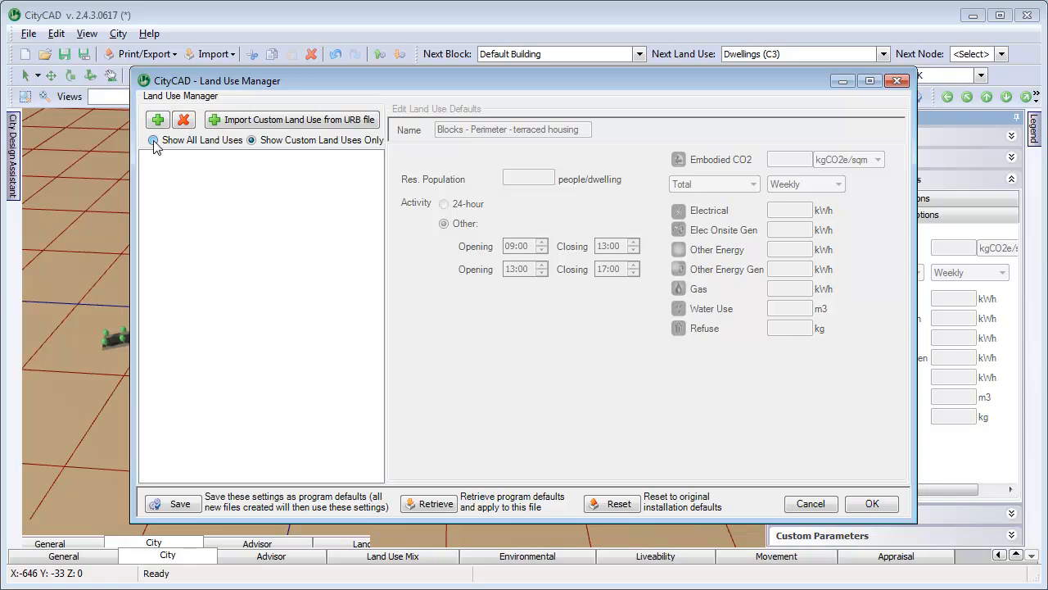
# Give Blocks - Perimeter - terraced housing yearly per-unit defaults: 3000 kWh electrical, 1000 kg refuse
pyautogui.click(154, 139)
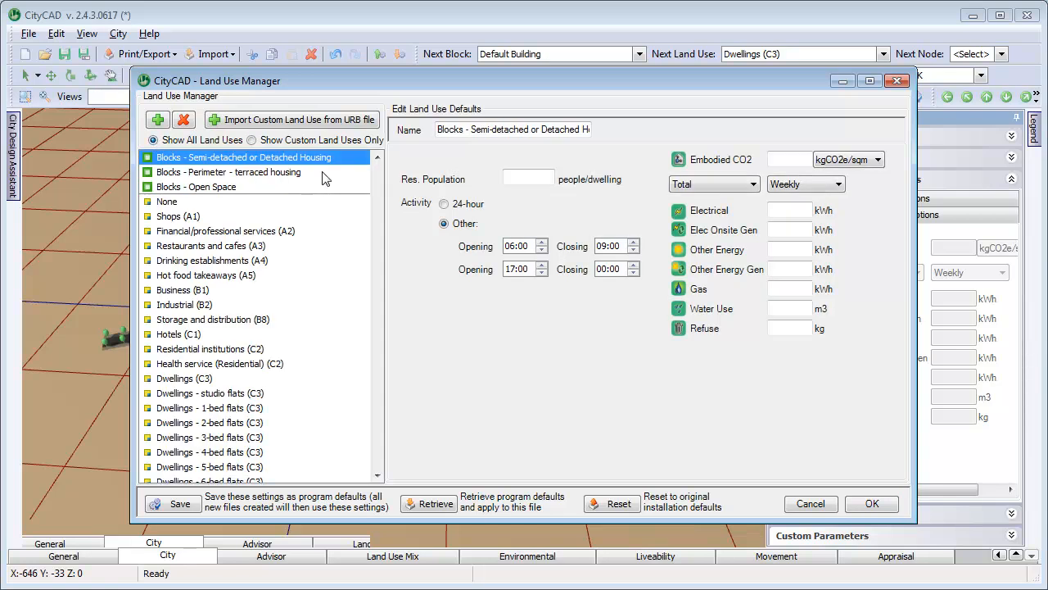
pyautogui.click(229, 172)
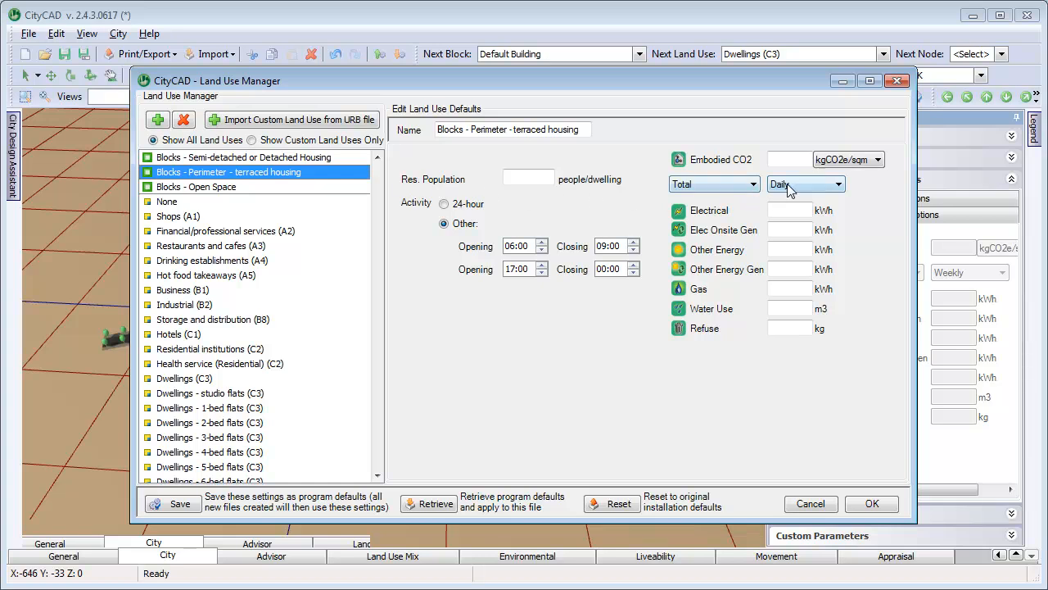
pyautogui.click(836, 184)
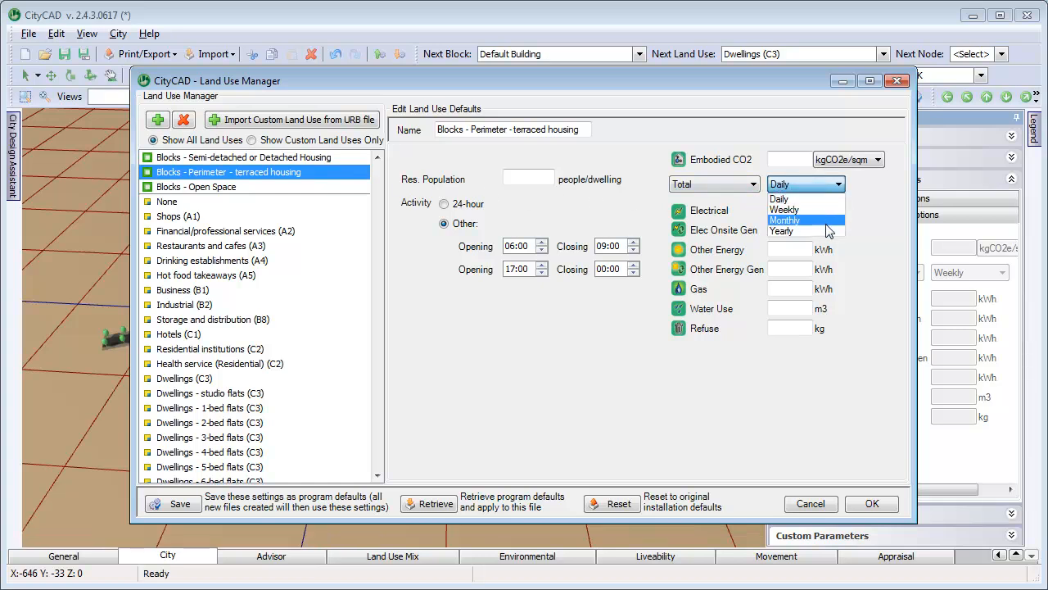
pyautogui.click(782, 230)
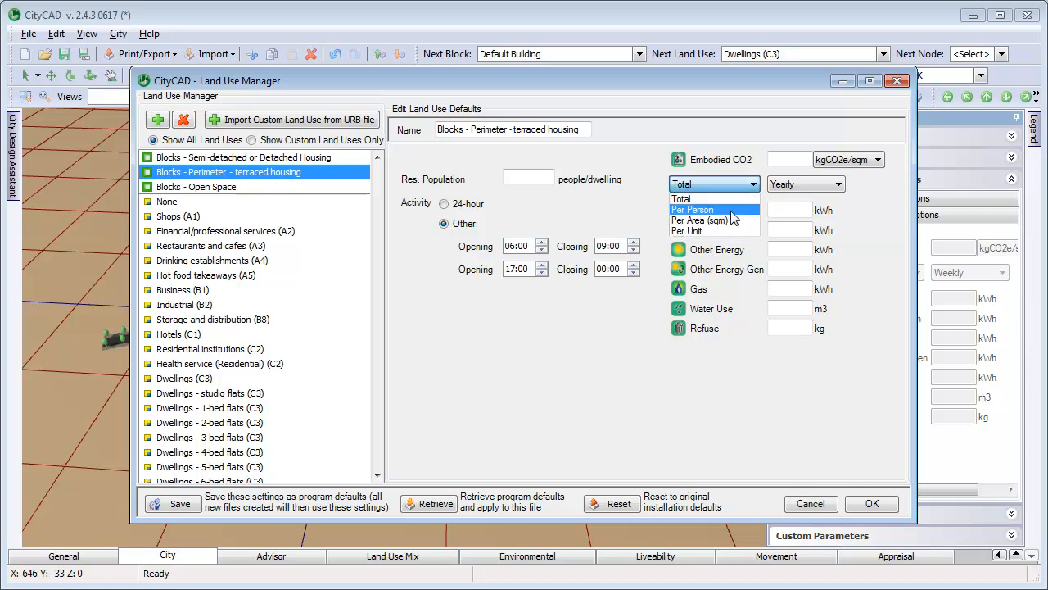
pyautogui.click(686, 230)
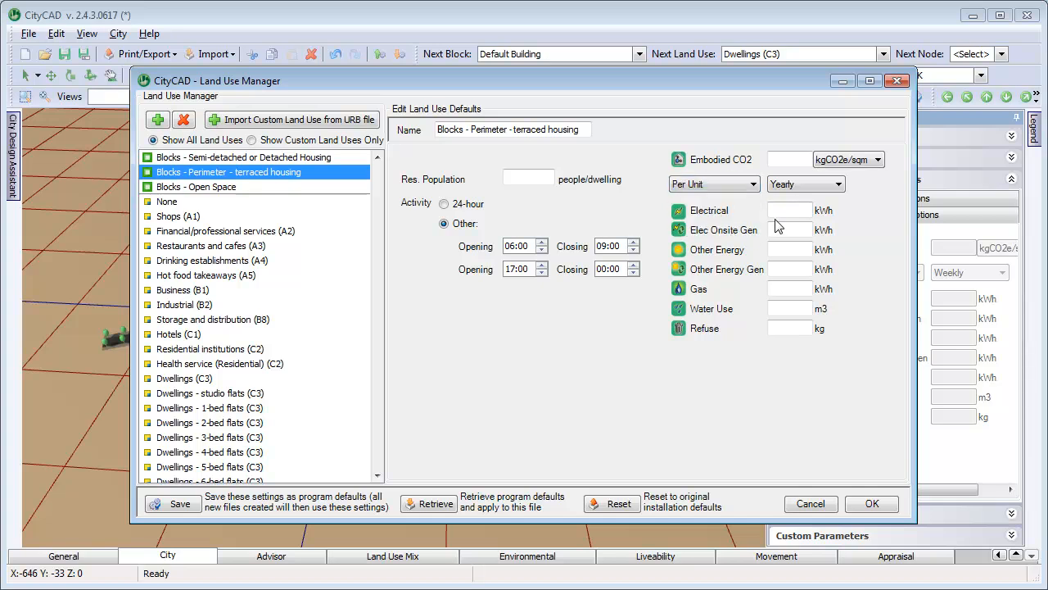
pyautogui.write('3000')
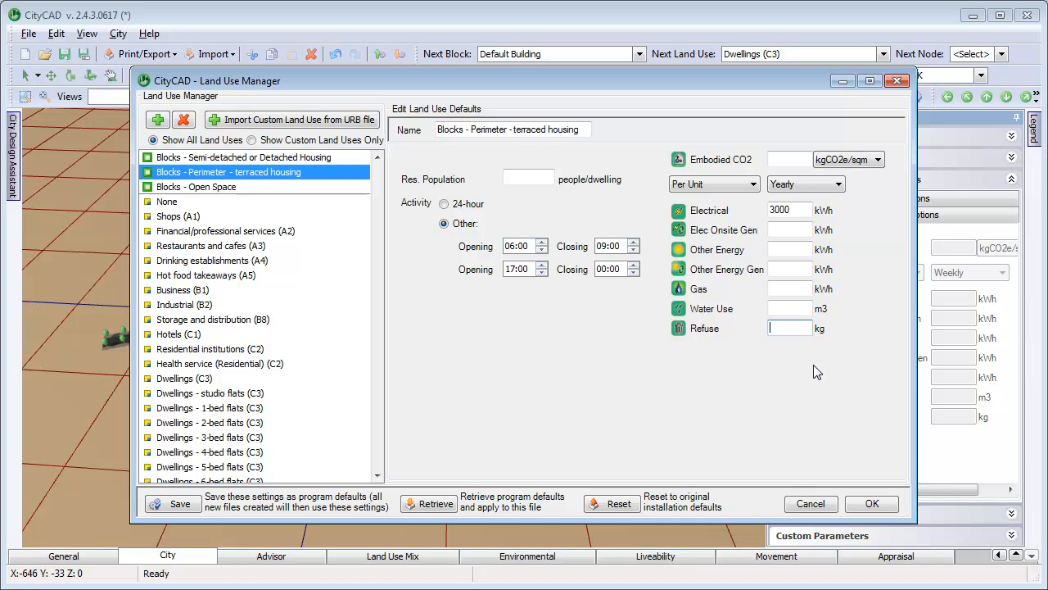
pyautogui.write('1000')
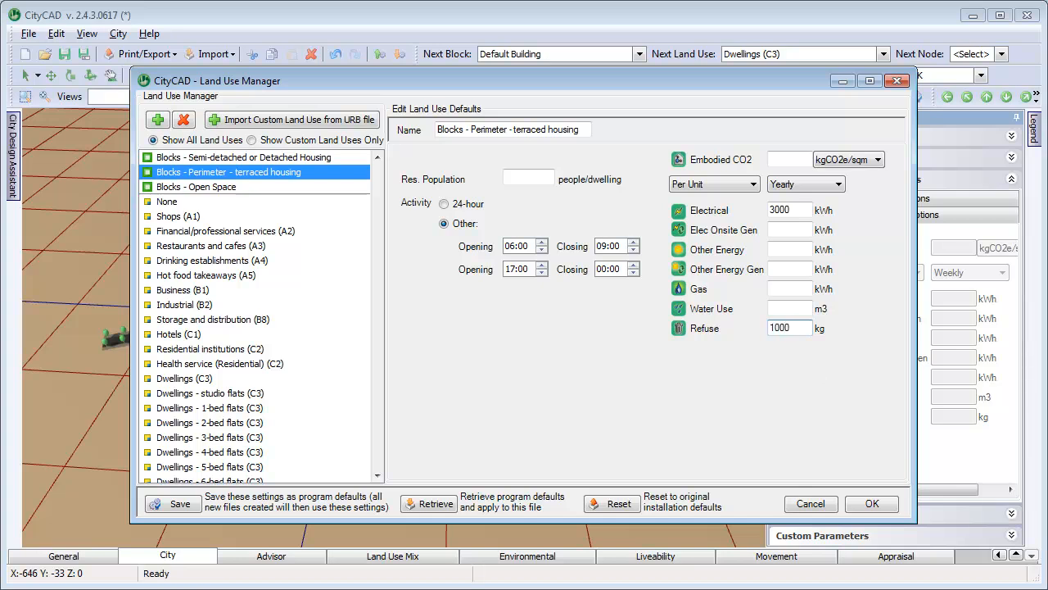
pyautogui.moveTo(838, 450)
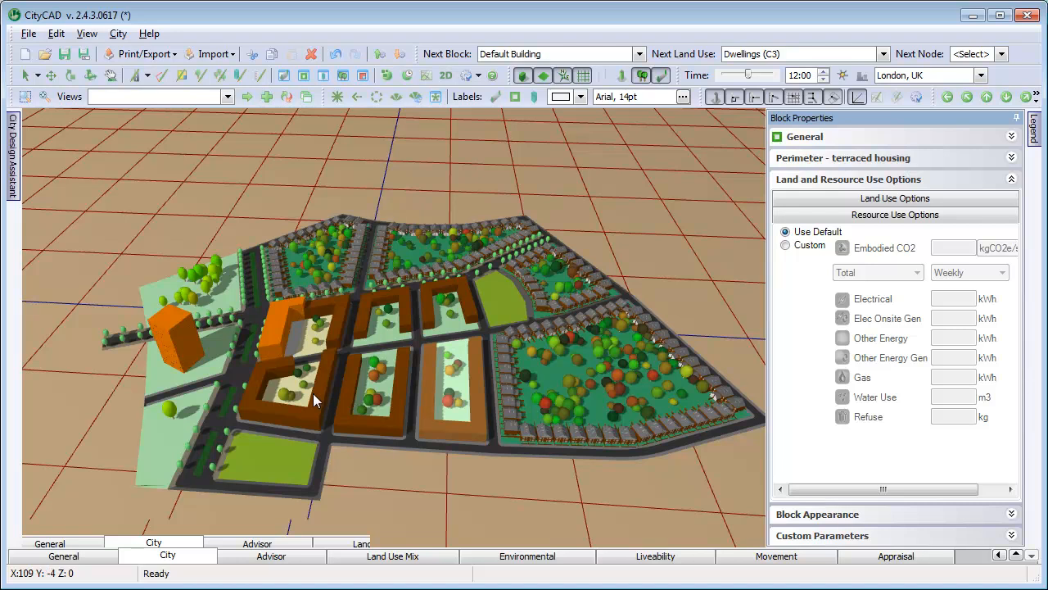
pyautogui.moveTo(197, 367)
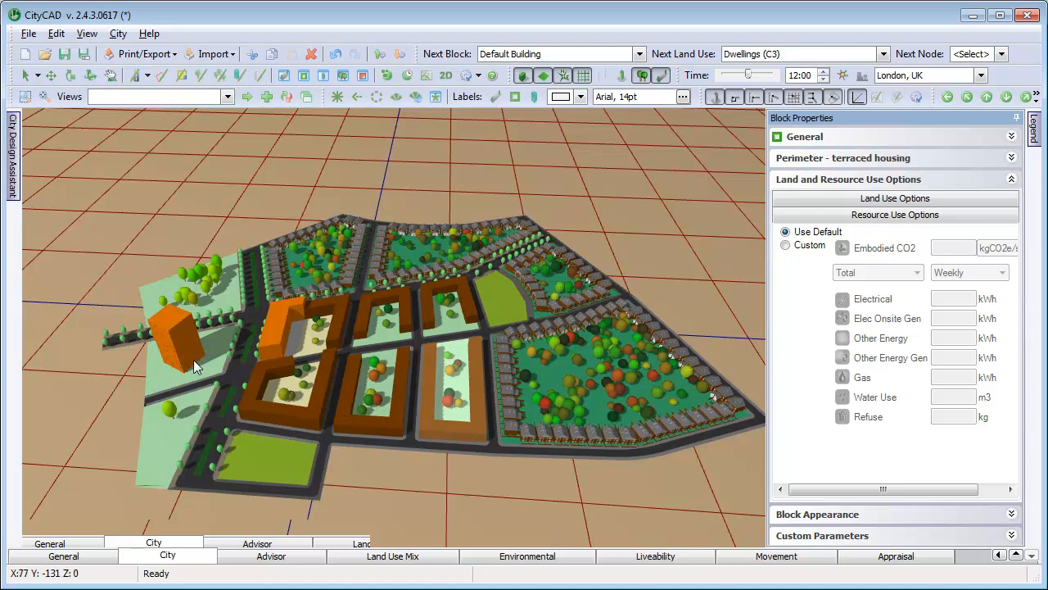
# Select the tall orange business building and show its floor's Resource Use Options
pyautogui.click(172, 327)
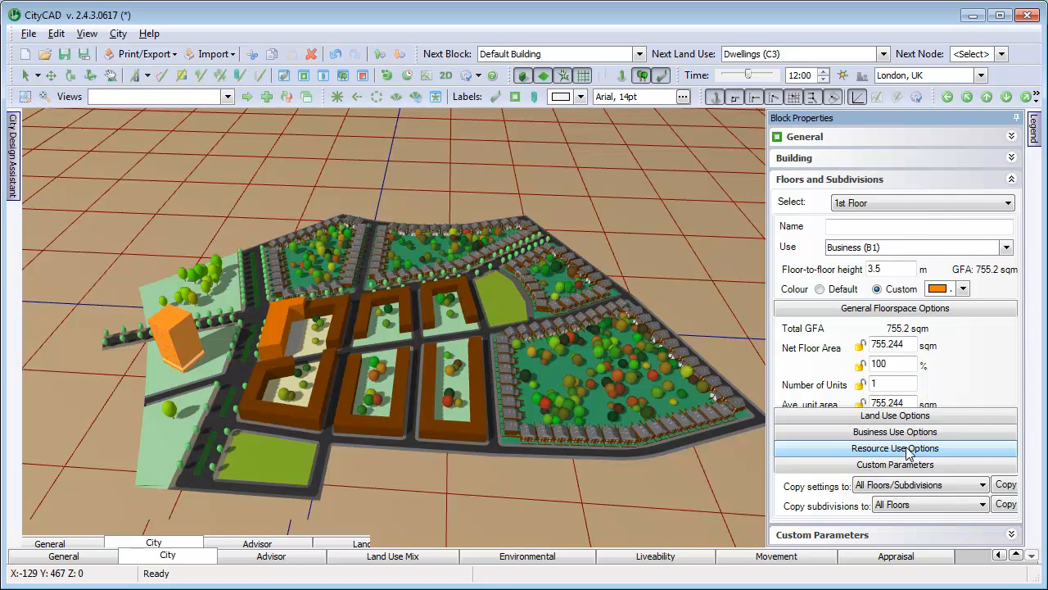
pyautogui.click(895, 447)
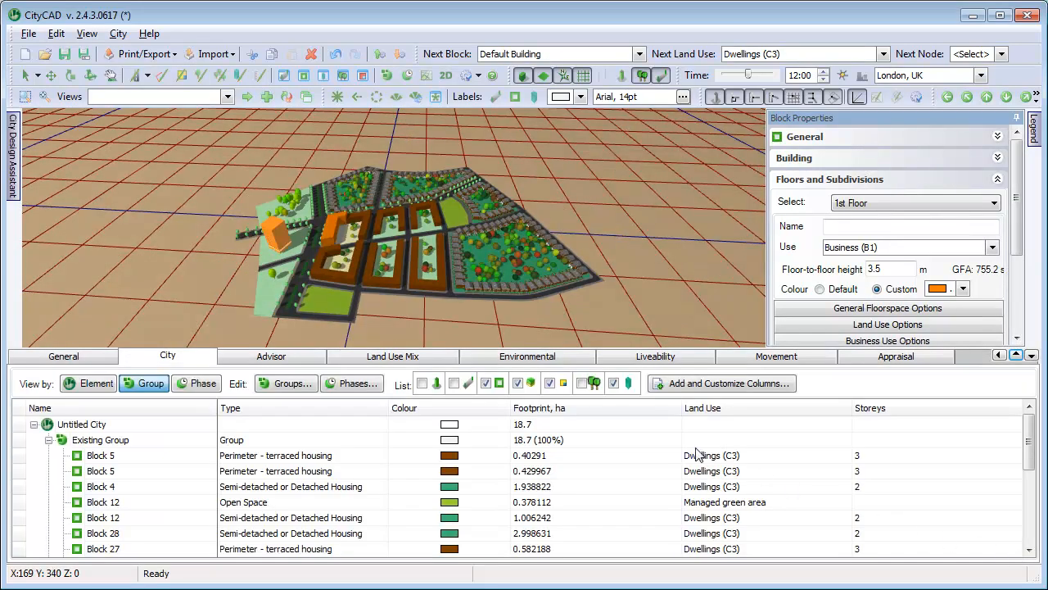
# Show the masterplan's environmental totals with the reporting period set to Yearly
pyautogui.click(528, 356)
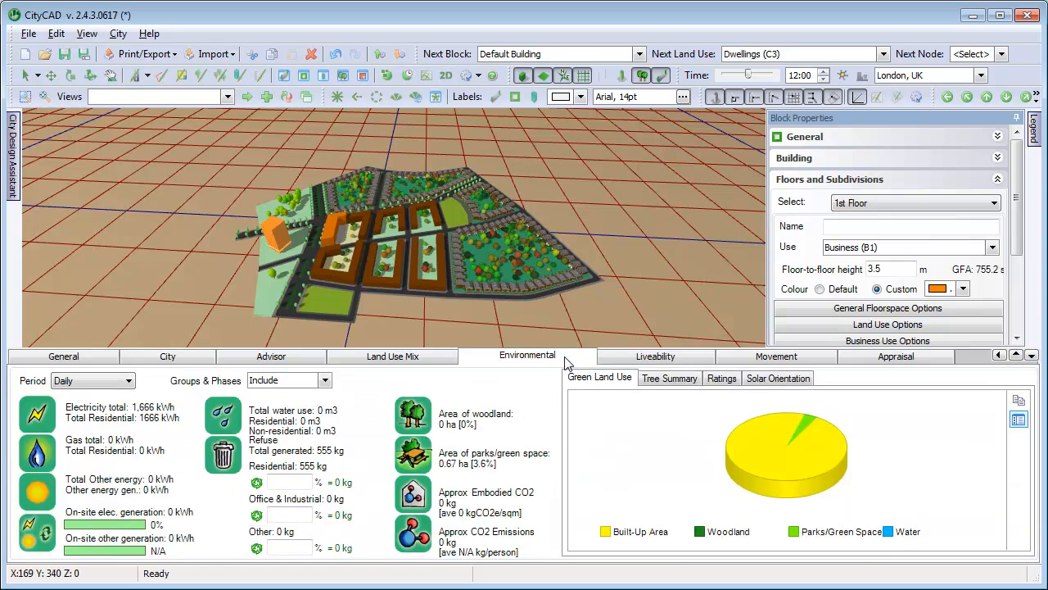
pyautogui.moveTo(533, 378)
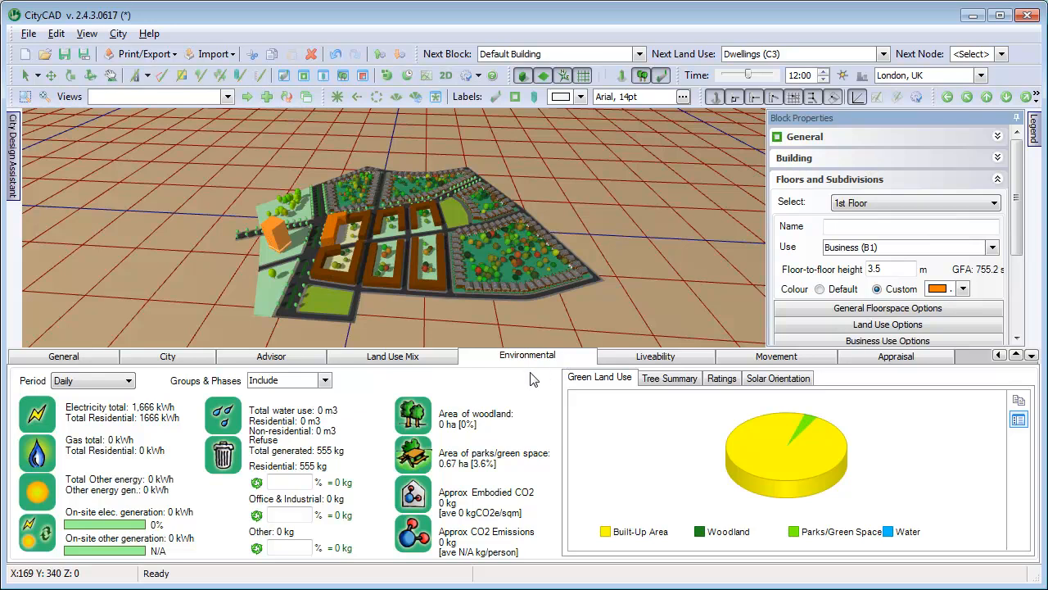
pyautogui.click(124, 380)
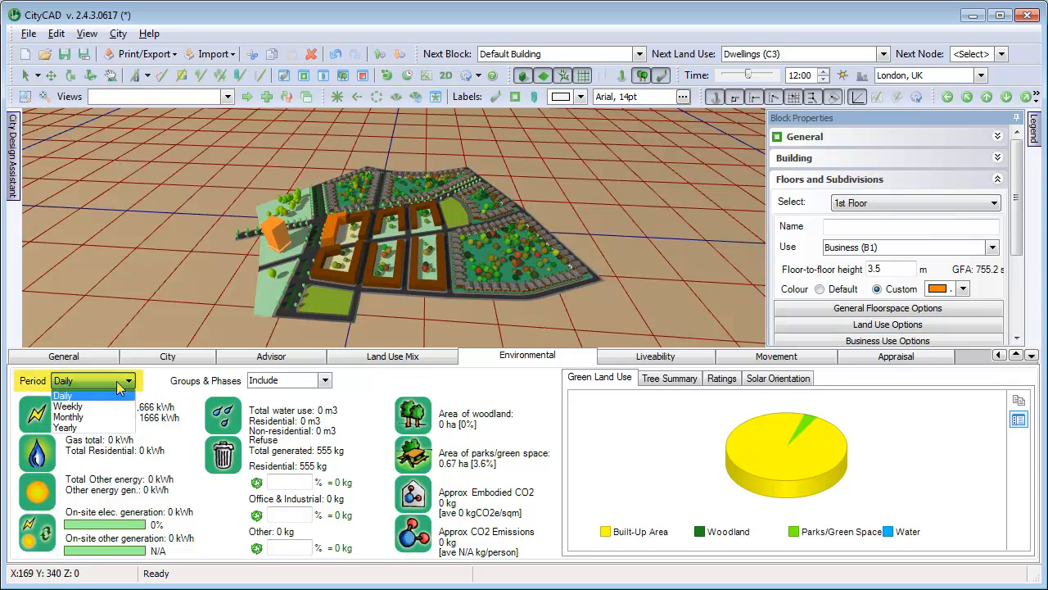
pyautogui.click(65, 426)
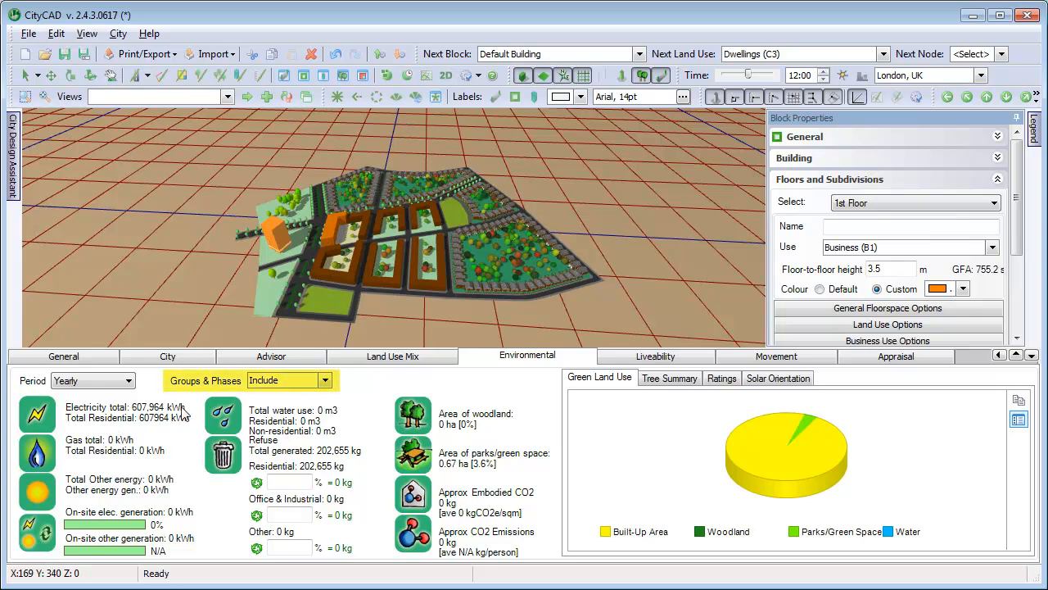
# Set residential refuse recycling to 45%, diverting 91,195 kg
pyautogui.click(325, 380)
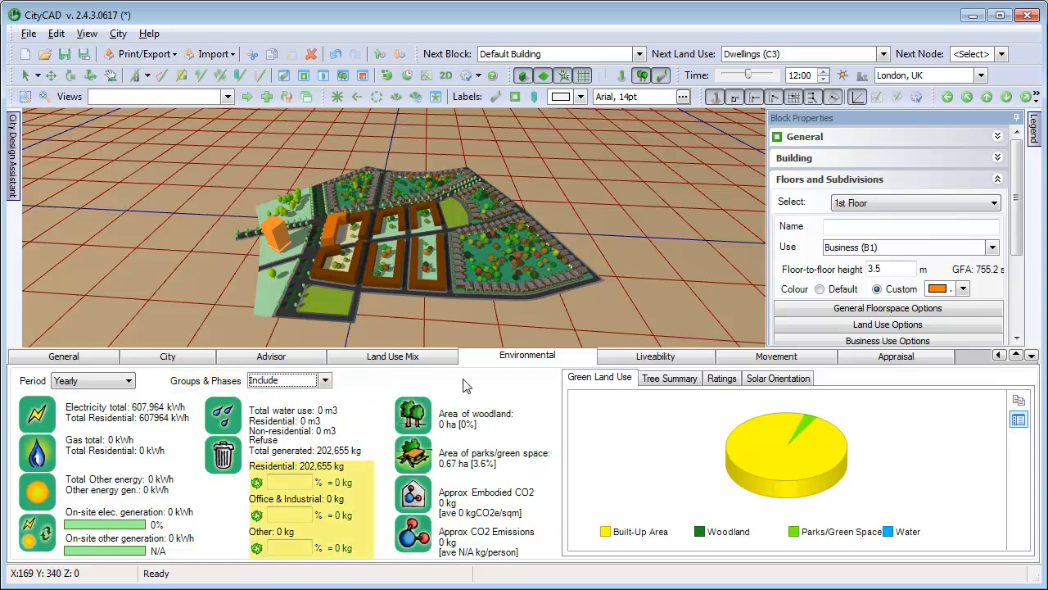
pyautogui.moveTo(373, 465)
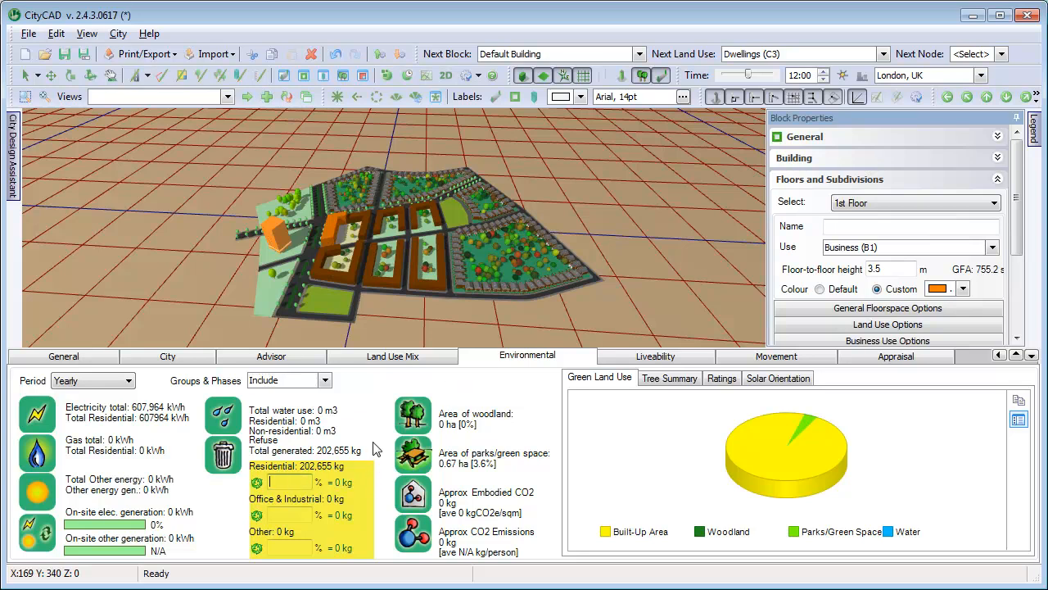
pyautogui.write('45')
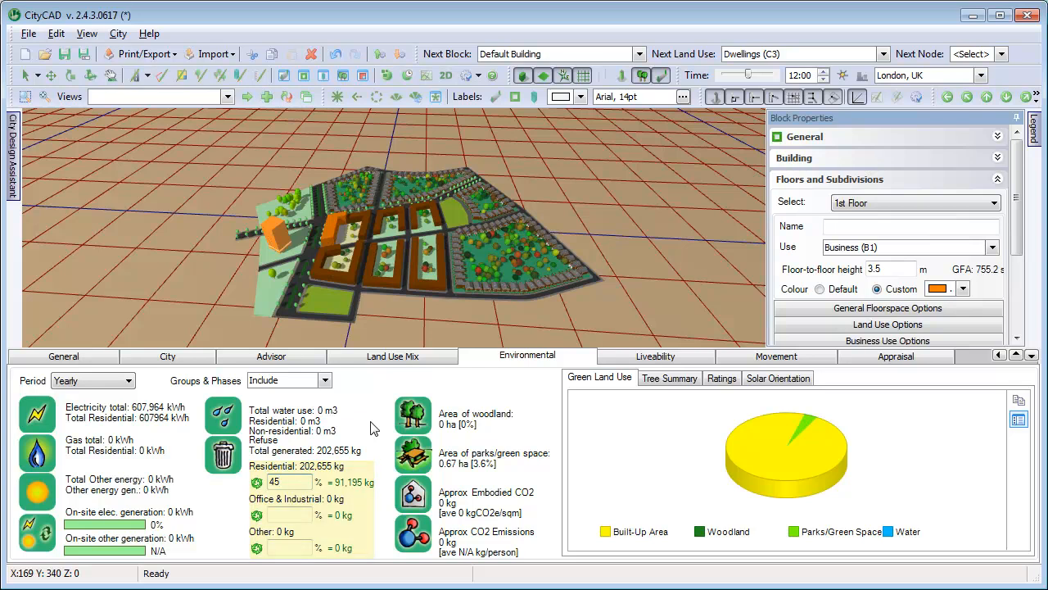
pyautogui.click(287, 482)
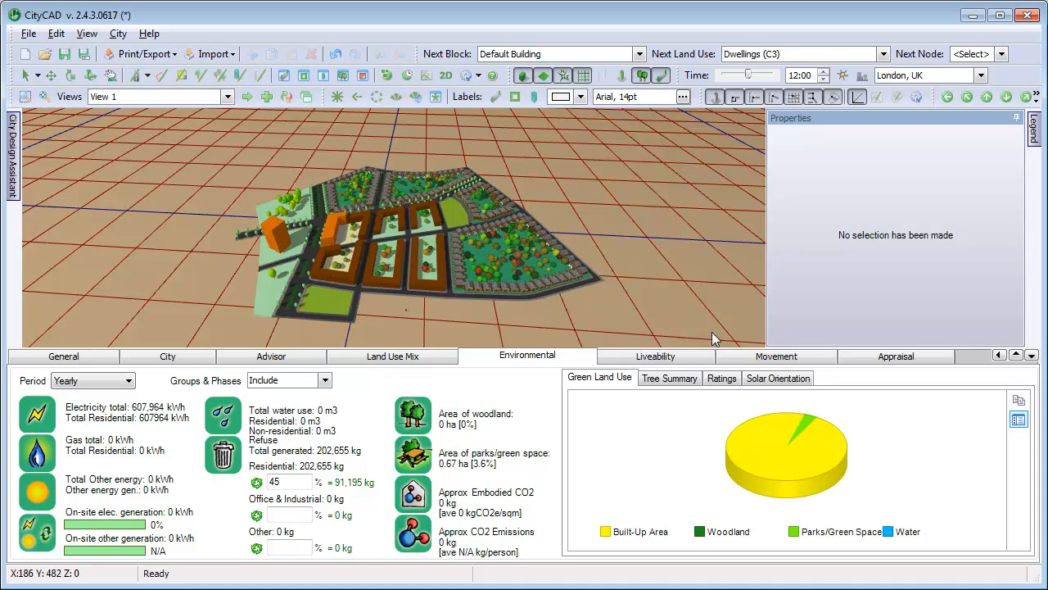
# Switch to the Liveability Services analysis table
pyautogui.click(656, 356)
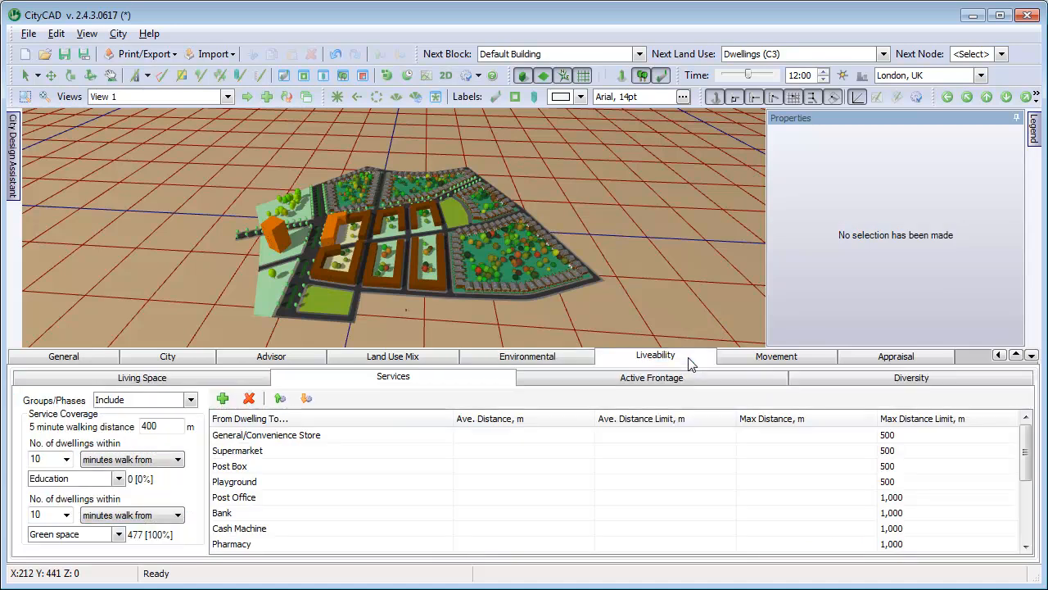
pyautogui.moveTo(436, 382)
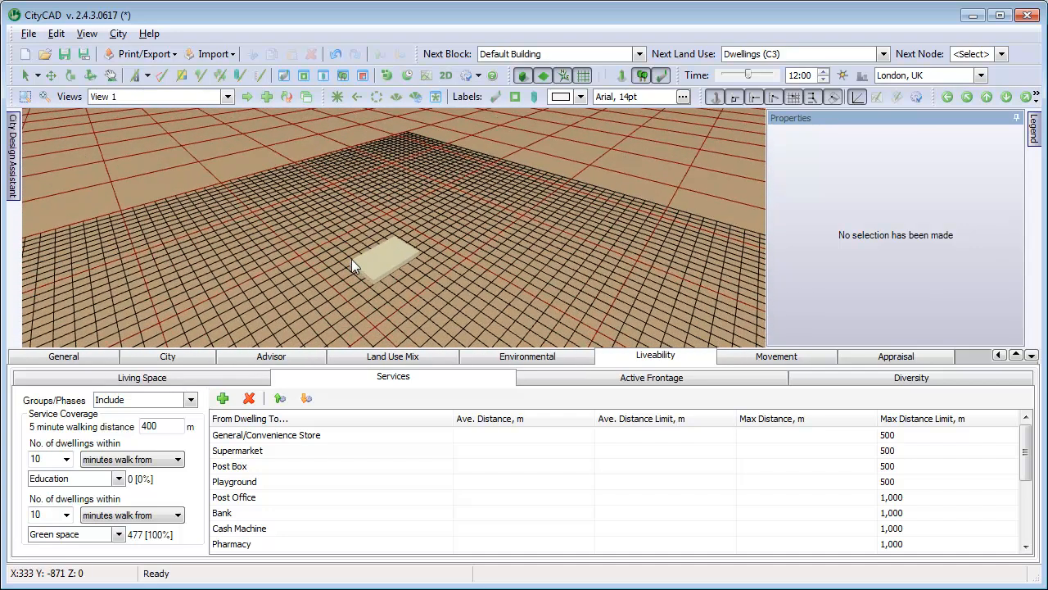
# Finish placing the new building on open ground and set its ground floor use to School (D1)
pyautogui.click(389, 262)
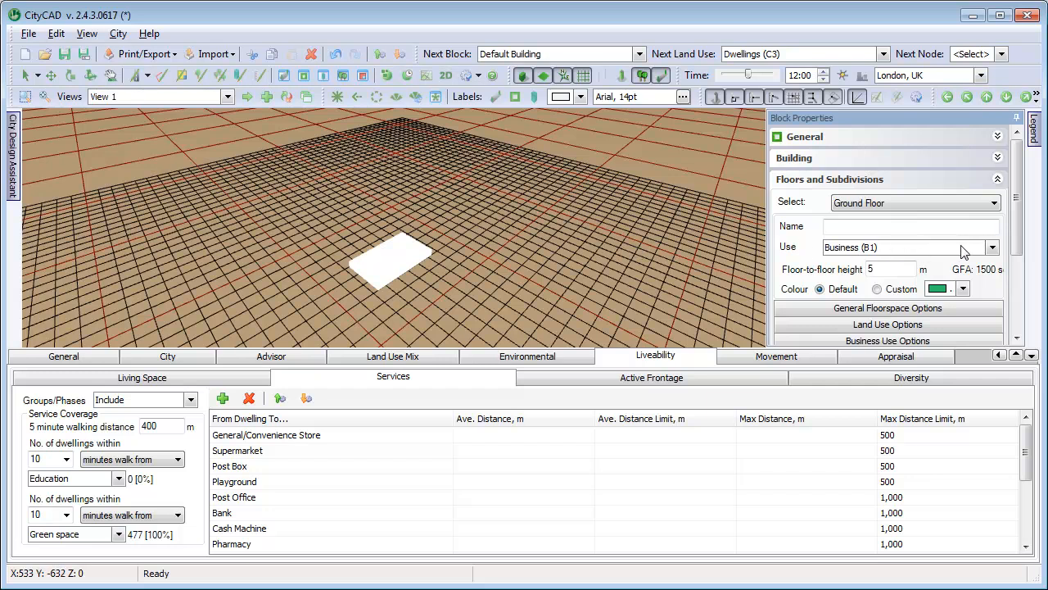
pyautogui.click(992, 247)
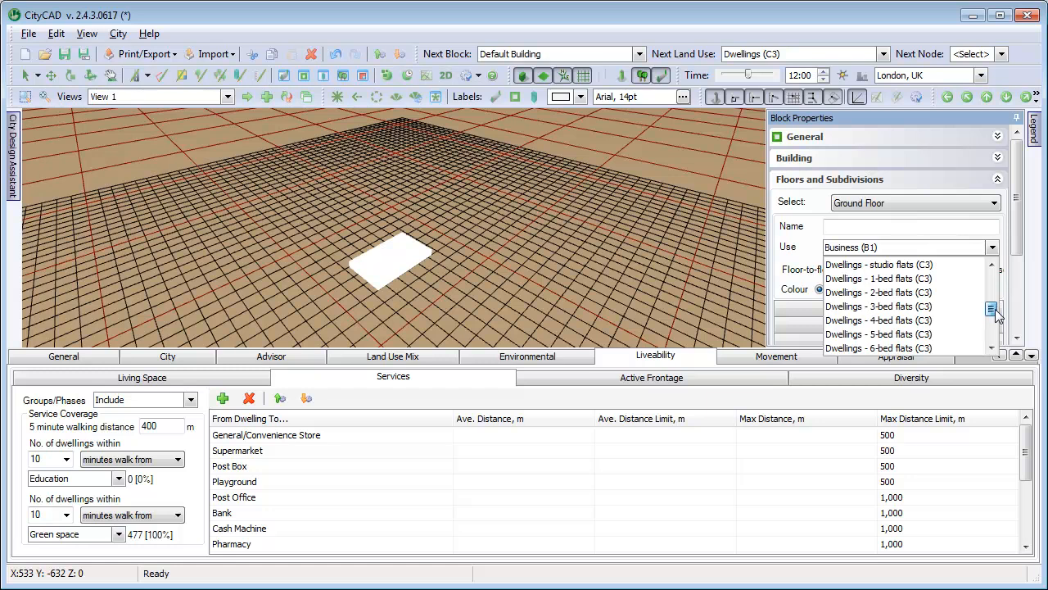
pyautogui.scroll(-3)
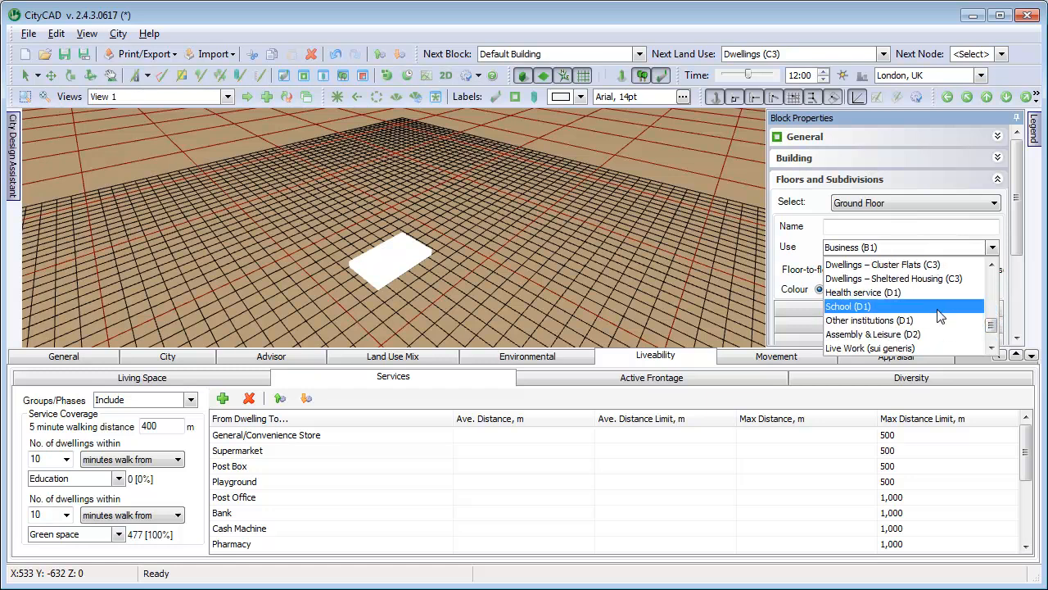
pyautogui.click(848, 305)
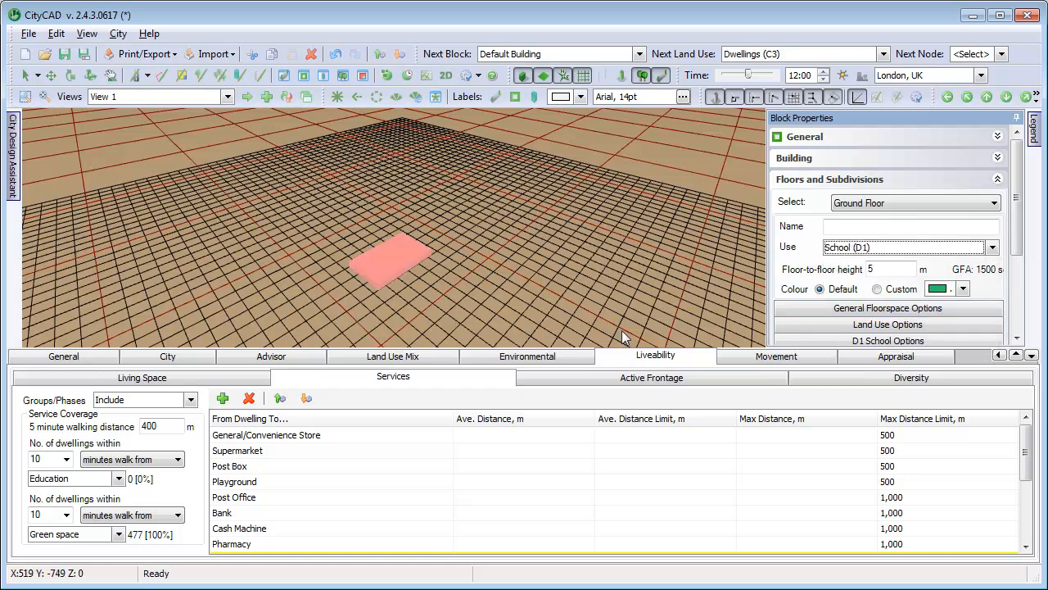
pyautogui.moveTo(164, 487)
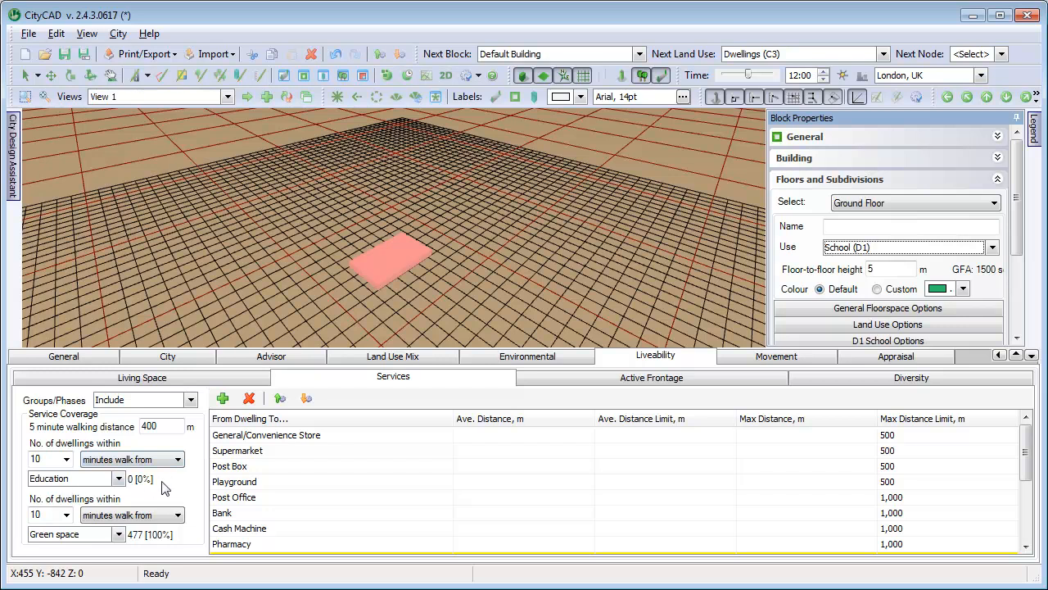
pyautogui.moveTo(496, 282)
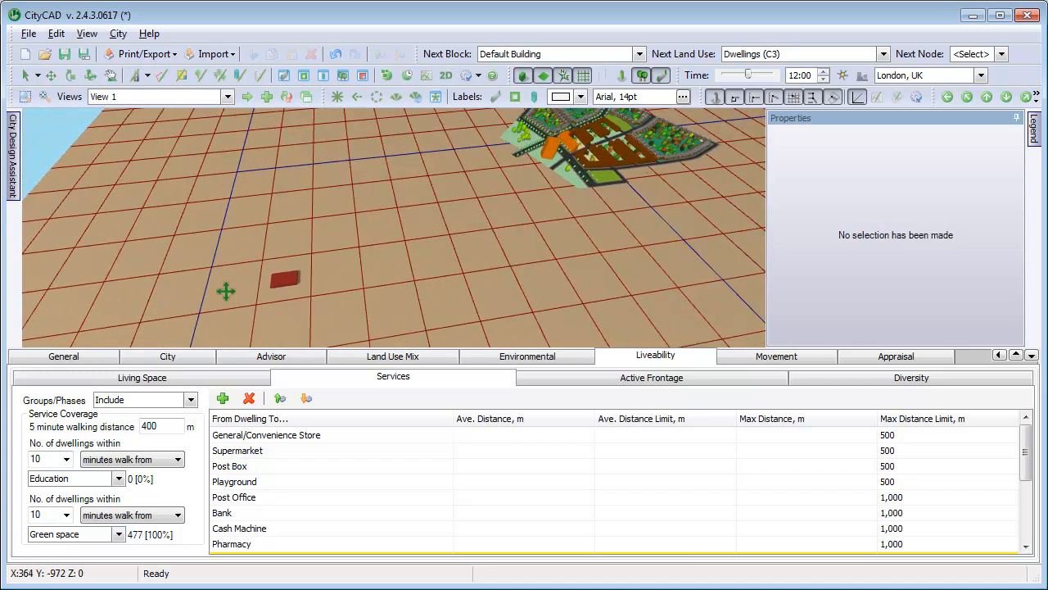
# Move the school beside the dwellings and confirm a 351.1 m Primary School average distance
pyautogui.click(342, 253)
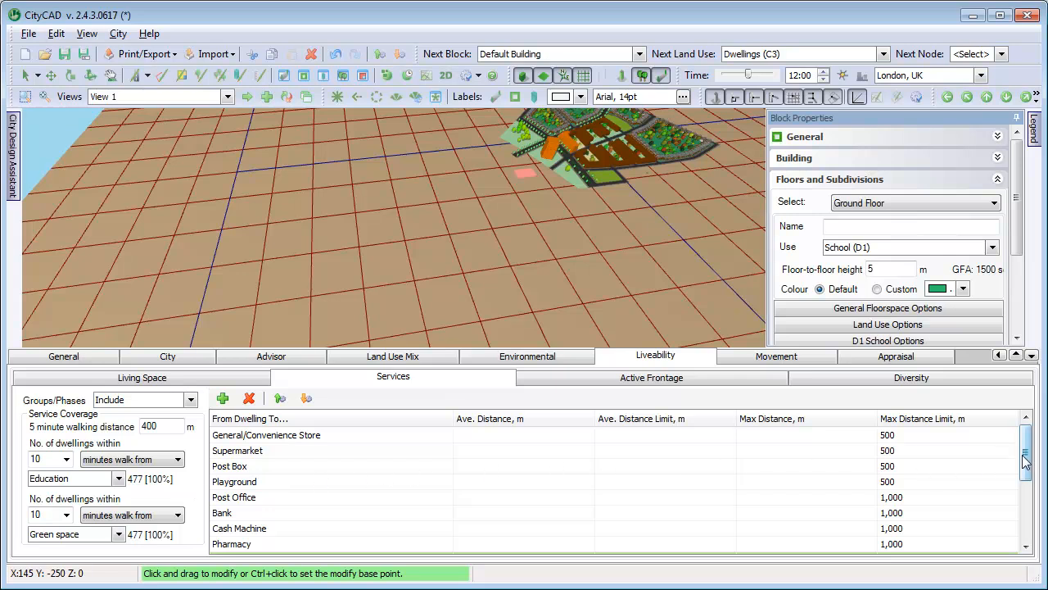
pyautogui.scroll(-3)
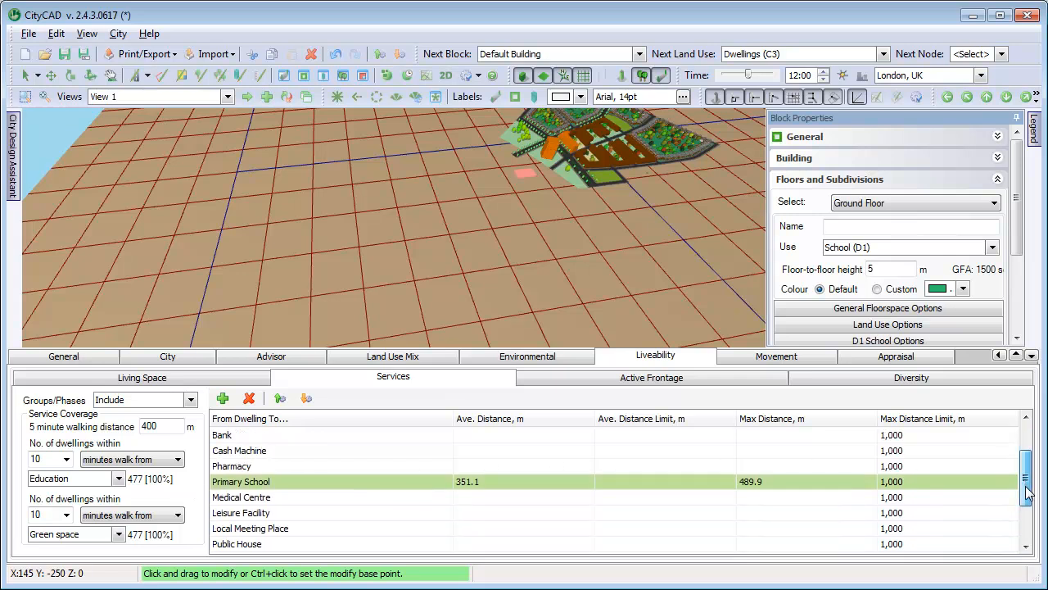
pyautogui.moveTo(723, 532)
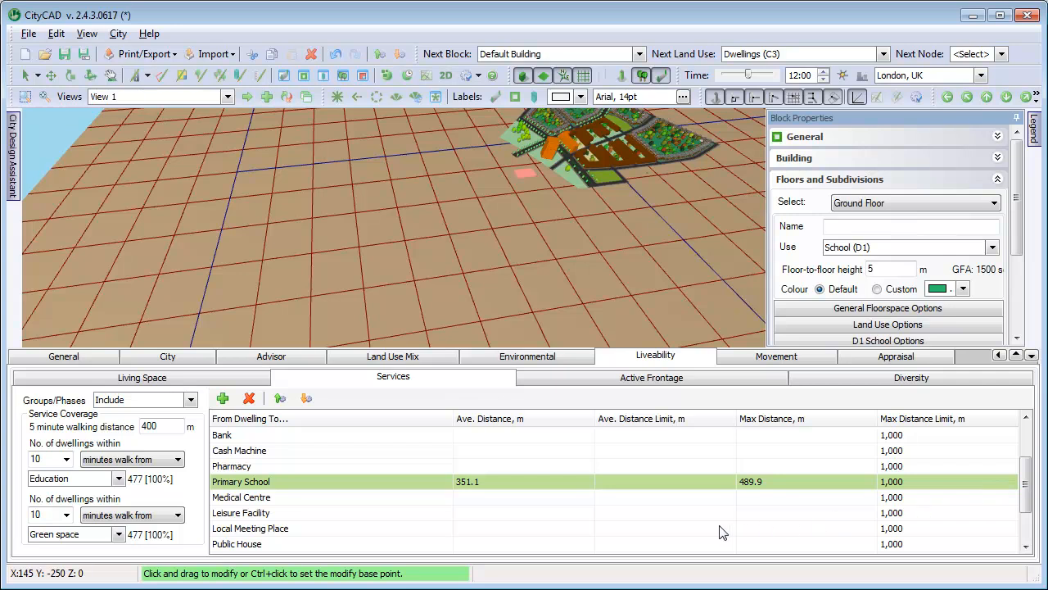